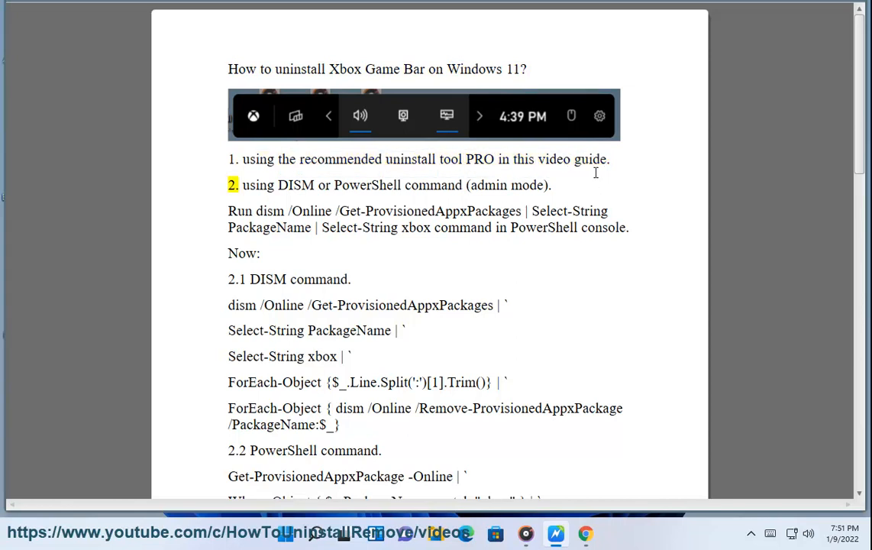
- Browse the guide around the DISM instruction line and the 2.2.1 section
{"action": "double_click", "coordinate": [367, 184]}
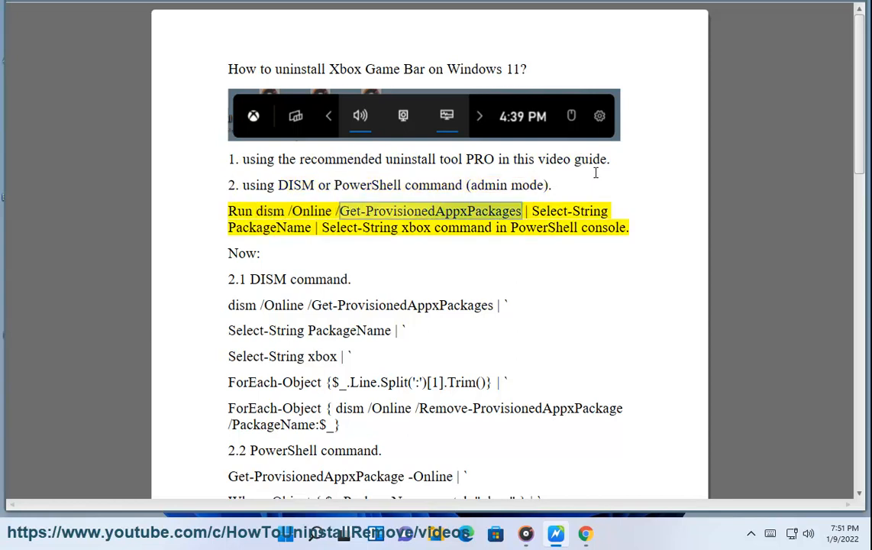
{"action": "double_click", "coordinate": [416, 227]}
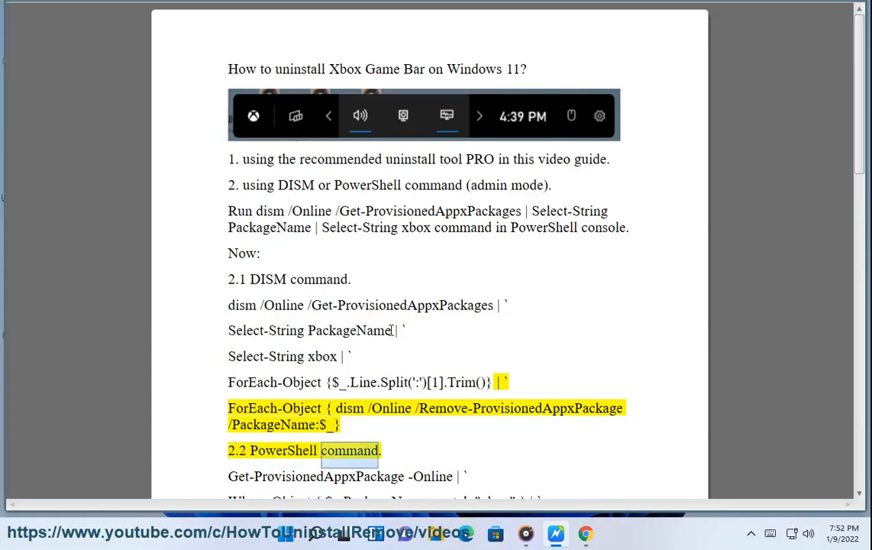
{"action": "scroll", "scroll_direction": "down", "scroll_amount": 3}
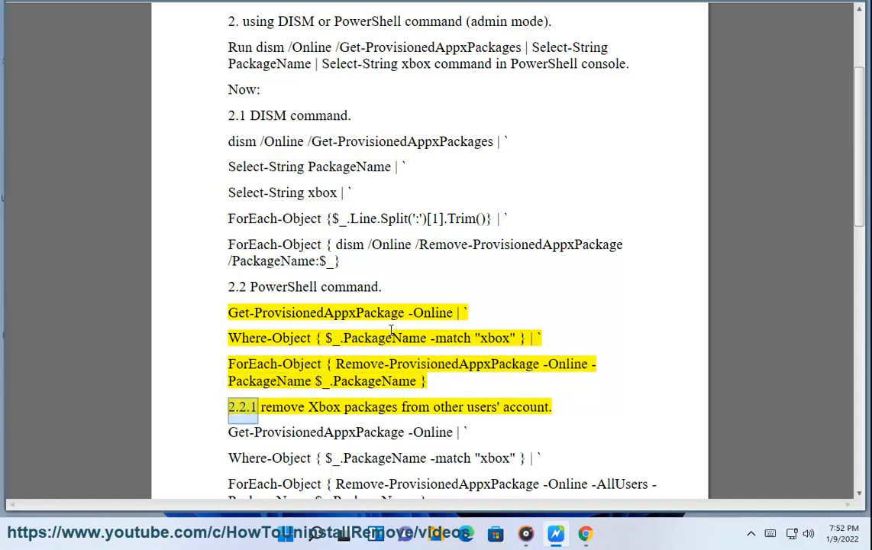
{"action": "double_click", "coordinate": [481, 406]}
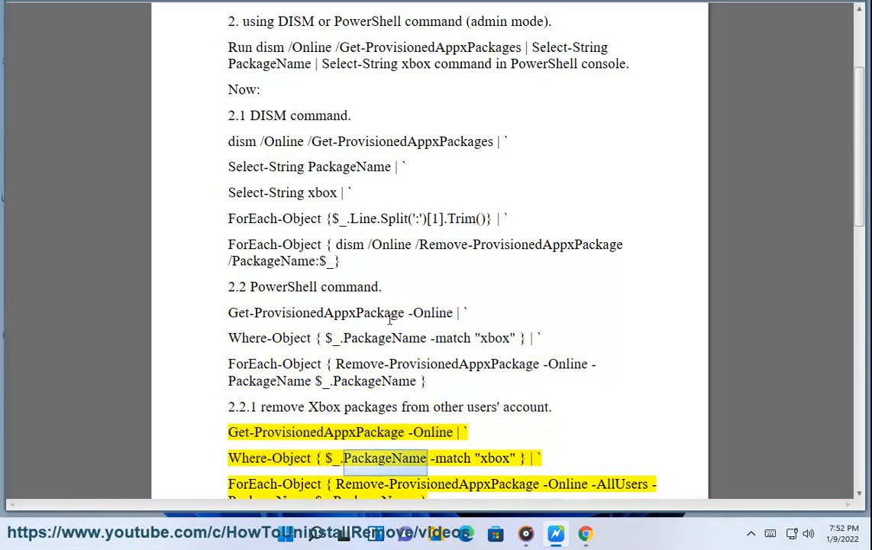
{"action": "scroll", "scroll_direction": "down", "scroll_amount": 3}
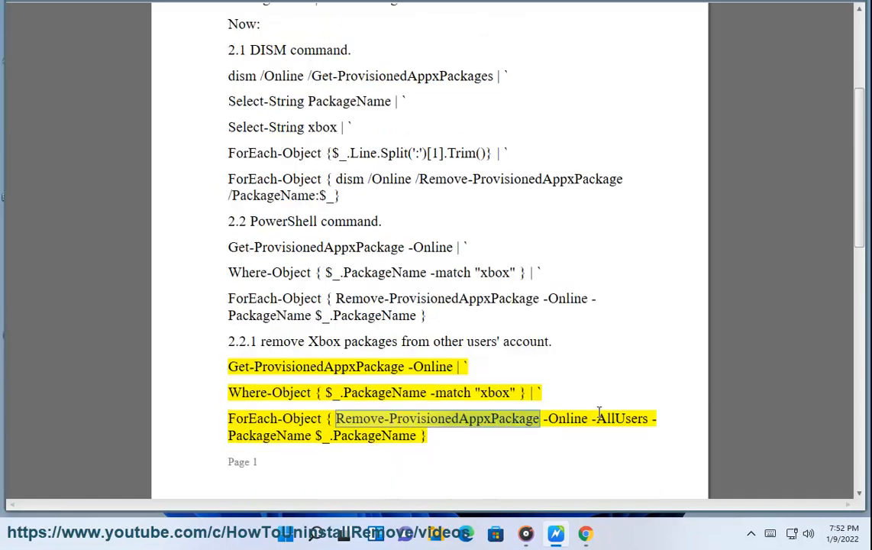
{"action": "scroll", "scroll_direction": "down", "scroll_amount": 3}
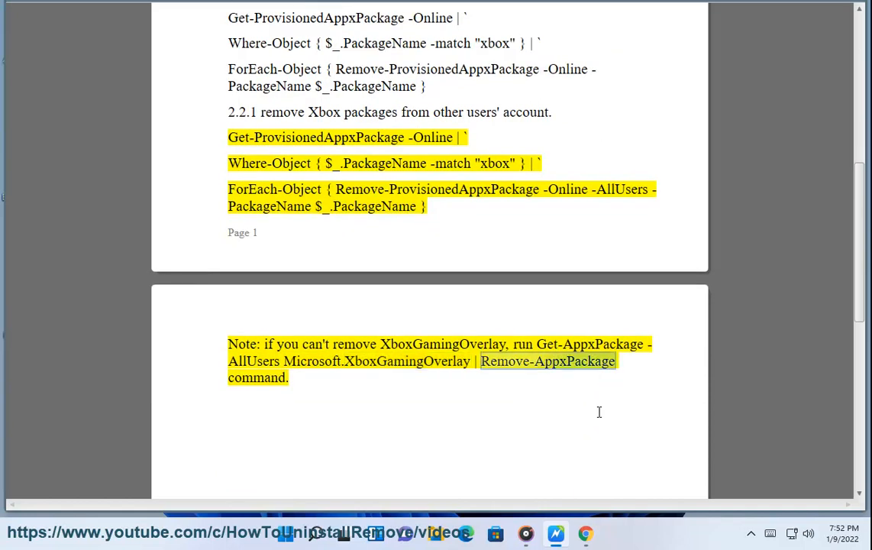
{"action": "scroll", "scroll_direction": "up", "scroll_amount": 3}
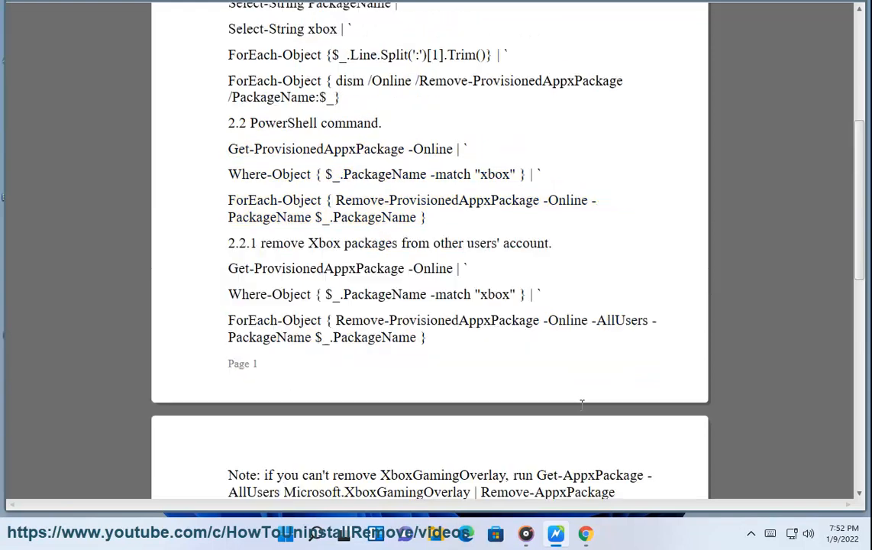
{"action": "scroll", "scroll_direction": "up", "scroll_amount": 3}
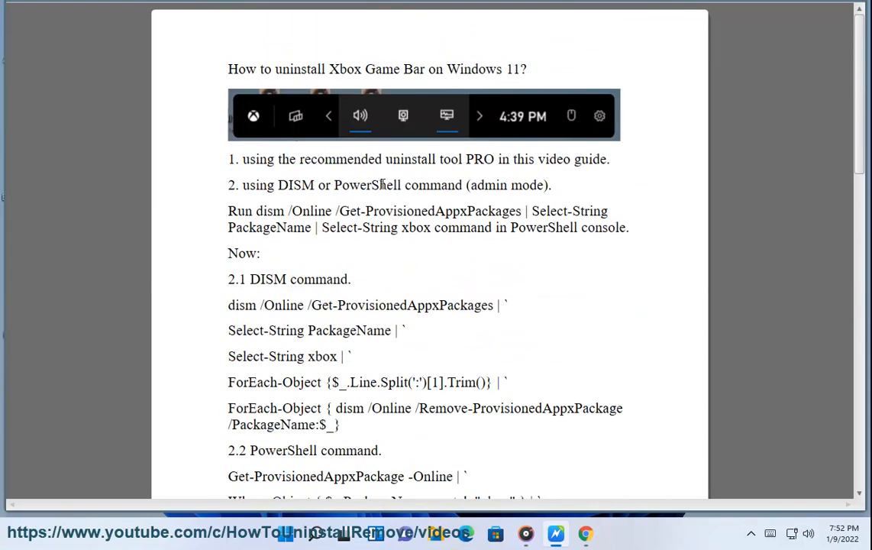
- Select the dism /Online /Get-ProvisionedAppxPackages command and copy it
{"action": "double_click", "coordinate": [368, 185]}
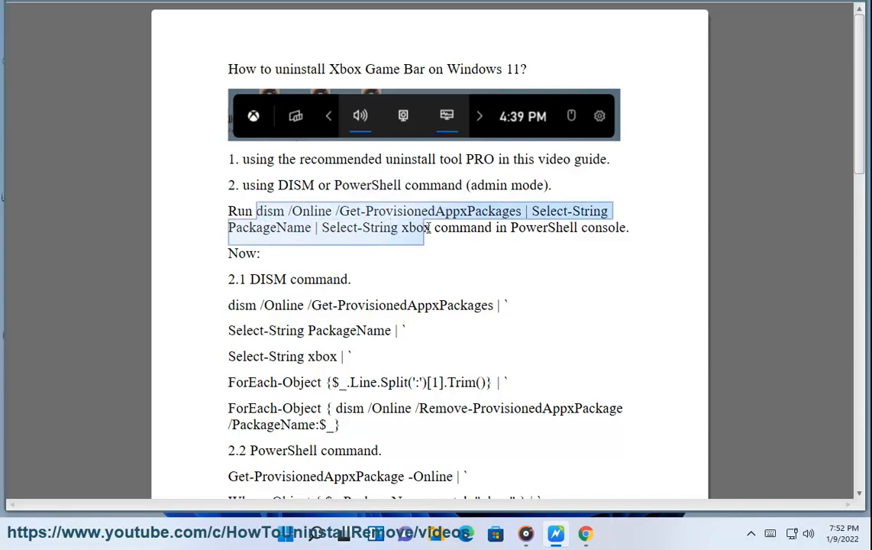
{"action": "right_click", "coordinate": [413, 229]}
{"action": "type", "text": "P"}
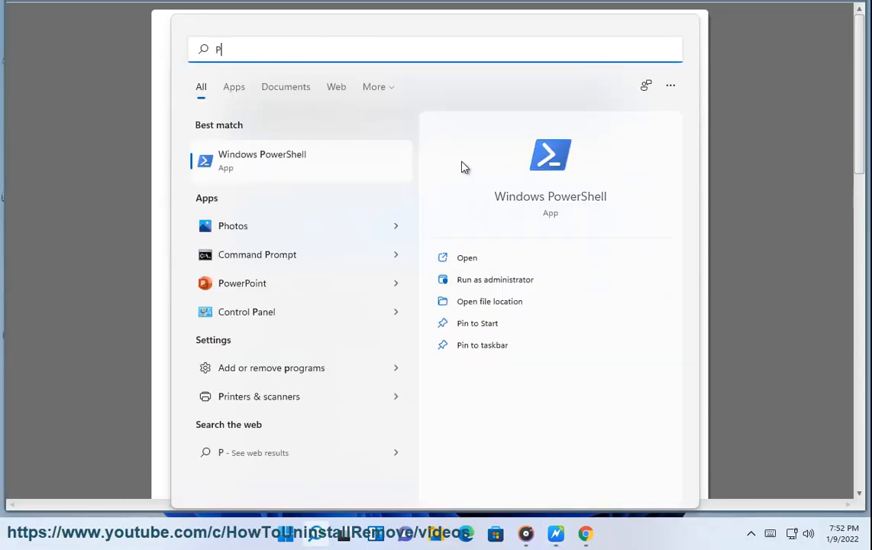
- Run the DISM Get-ProvisionedAppxPackages command in admin PowerShell to list Xbox packages, then return to Word
{"action": "left_click", "coordinate": [495, 278]}
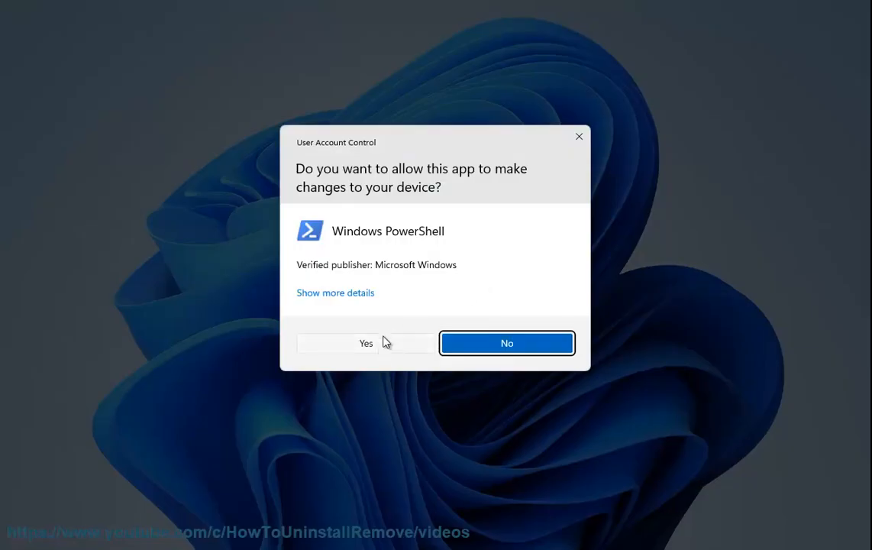
{"action": "left_click", "coordinate": [366, 342]}
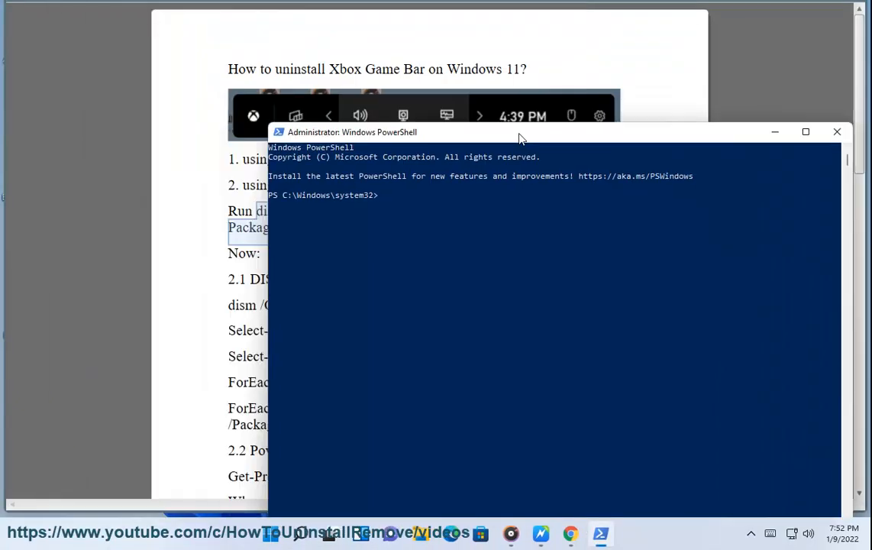
{"action": "type", "text": "dism /Online /Get-ProvisionedAppxPackages | Select-String PackageName | Select-String xbox"}
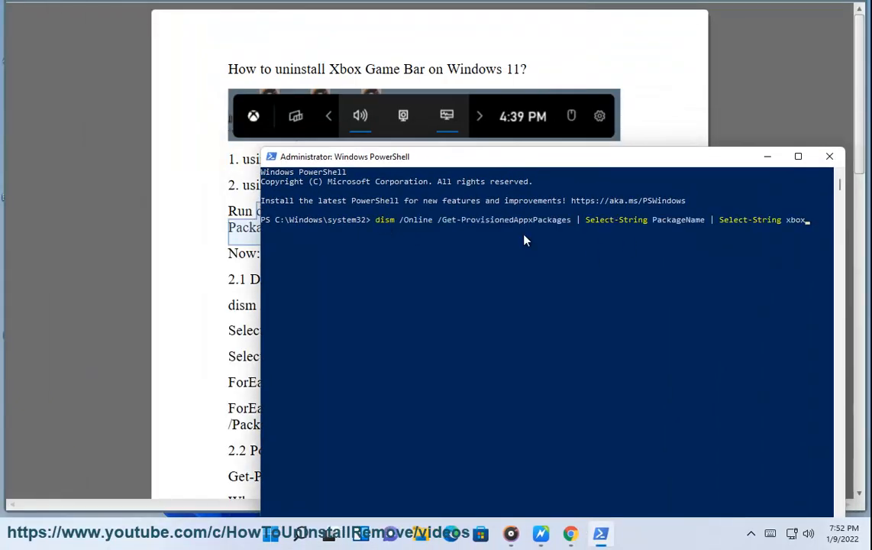
{"action": "mouse_move", "coordinate": [479, 259]}
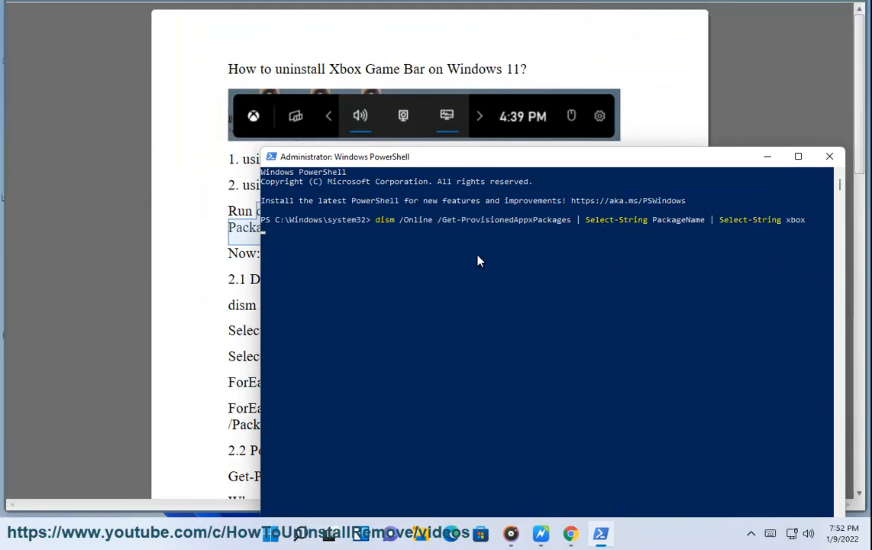
{"action": "key", "text": "Return"}
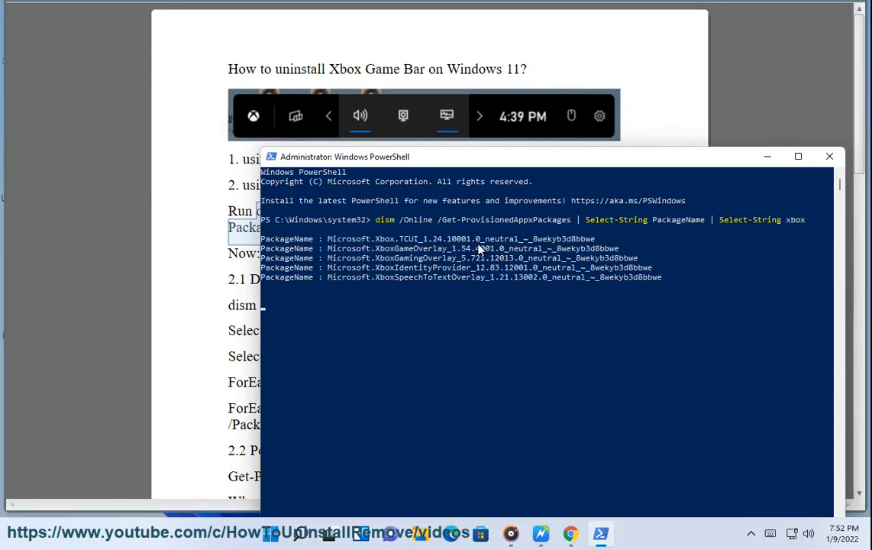
{"action": "key", "text": "Return"}
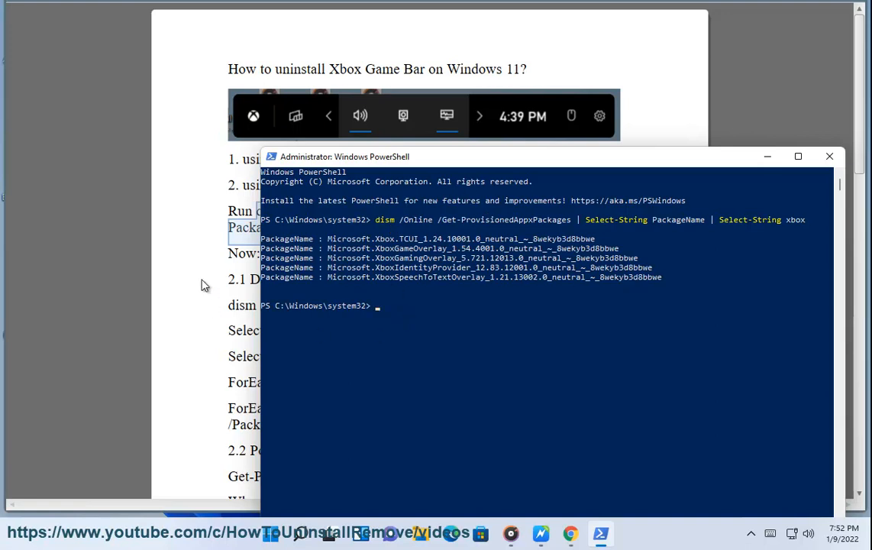
{"action": "left_click", "coordinate": [829, 156]}
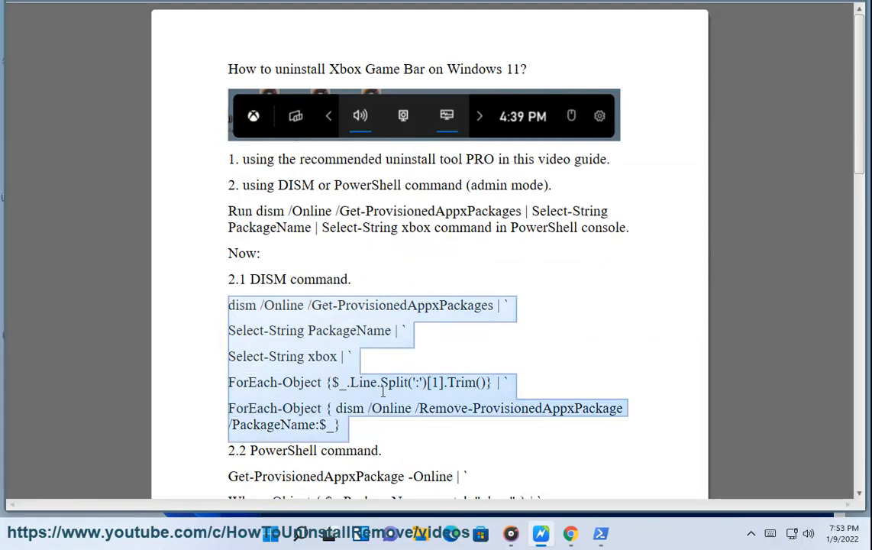
{"action": "scroll", "scroll_direction": "down", "scroll_amount": 3}
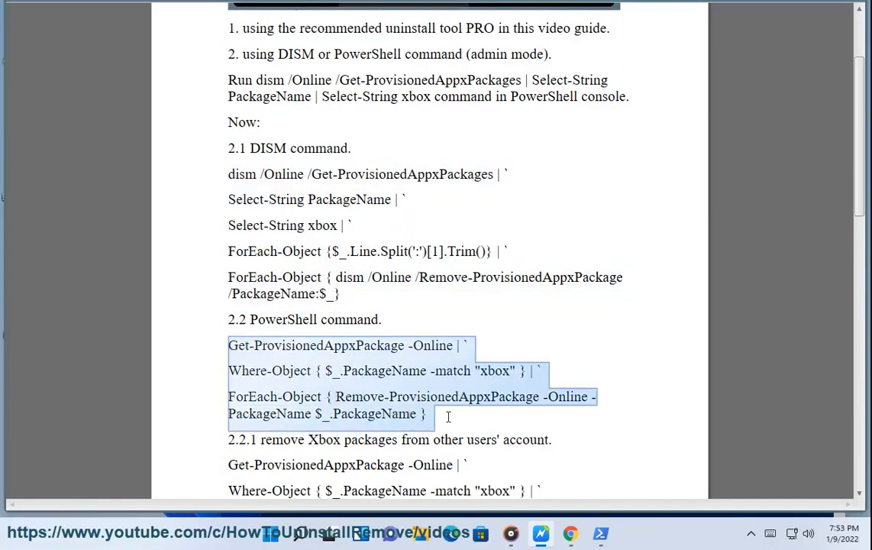
{"action": "scroll", "scroll_direction": "down", "scroll_amount": 3}
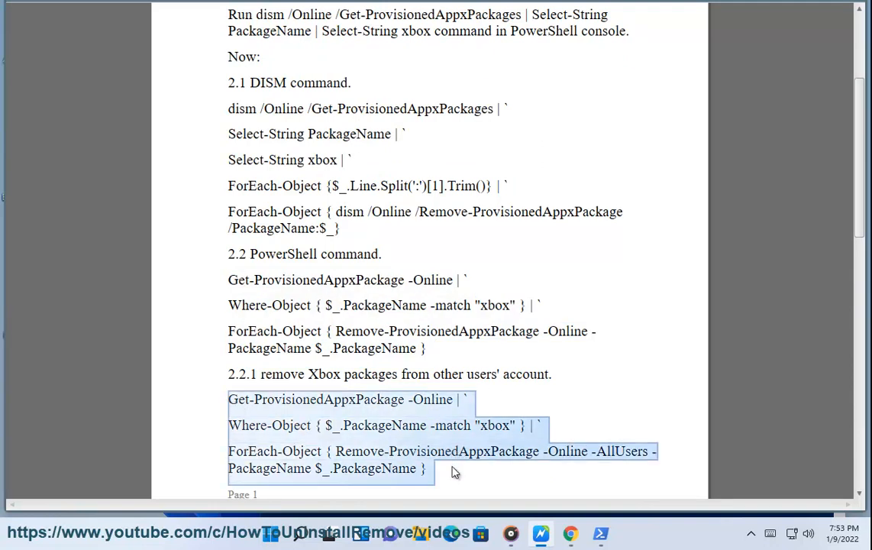
{"action": "scroll", "scroll_direction": "up", "scroll_amount": 3}
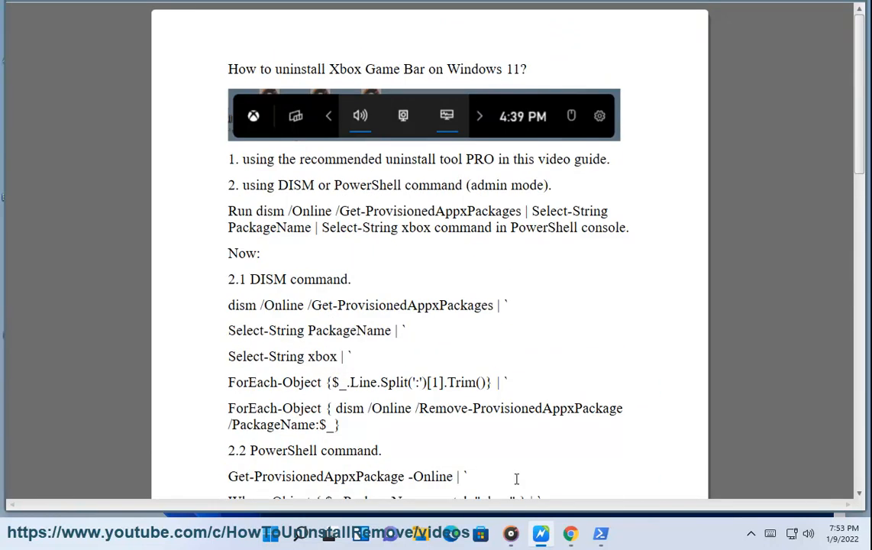